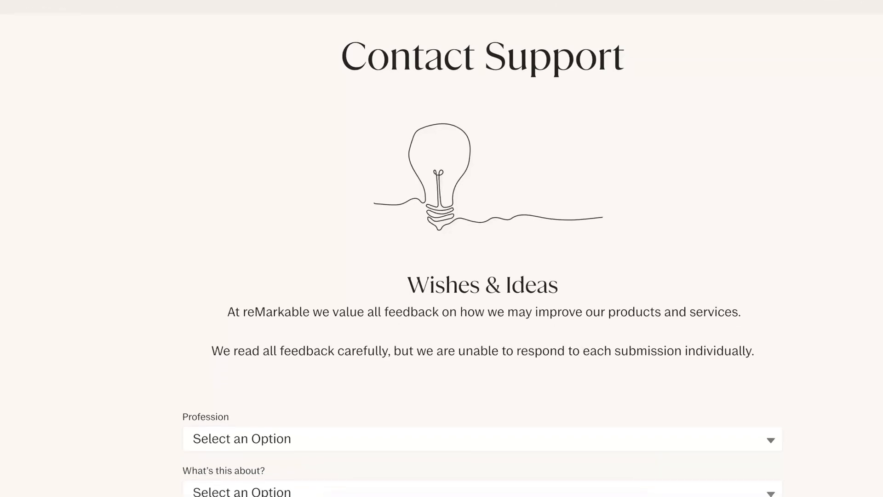
# Write stylus marks over the text on the textbook's Introduction page
pyautogui.scroll(-3)
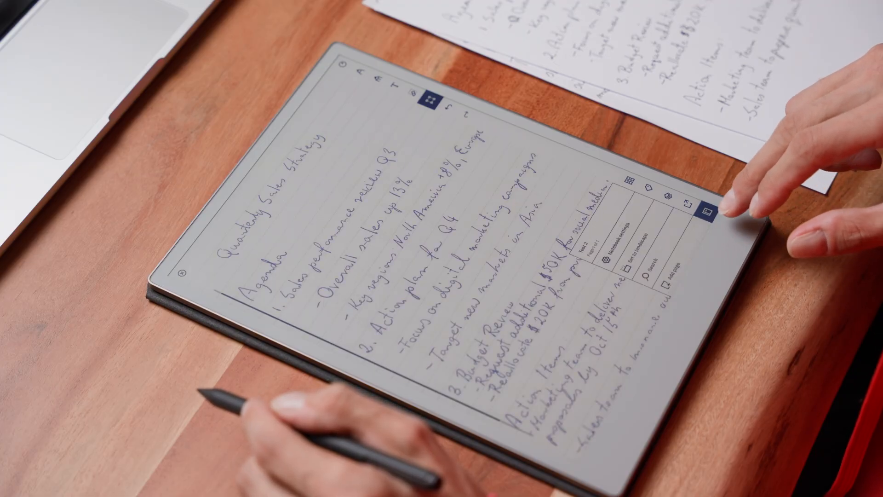
pyautogui.click(706, 210)
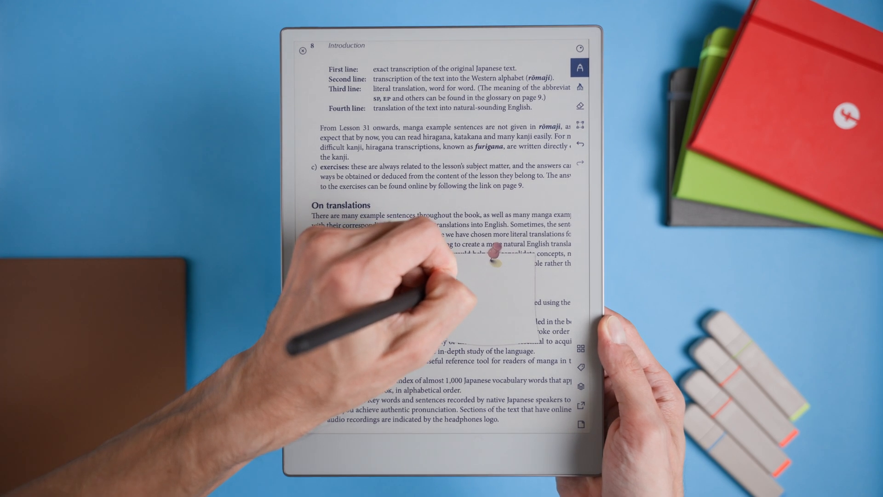
pyautogui.click(580, 126)
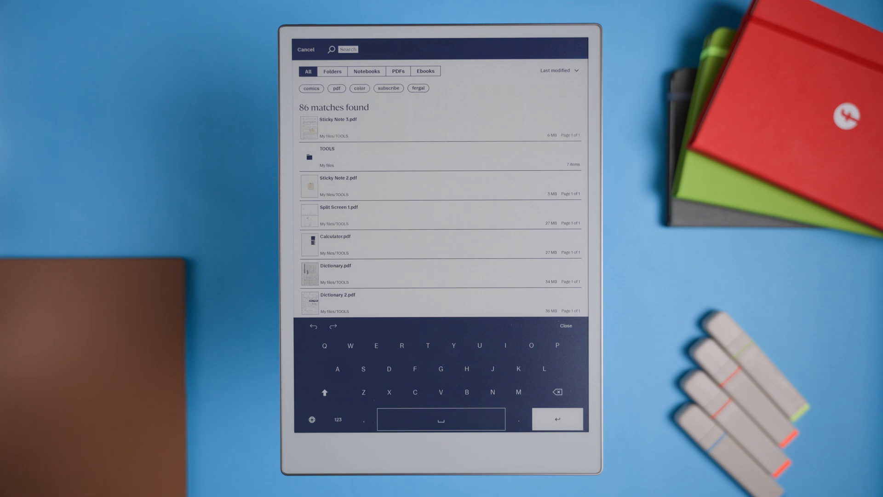
# Filter the 86 search results by Folders, Notebooks, PDFs and Ebooks in turn, then return to all results
pyautogui.click(332, 71)
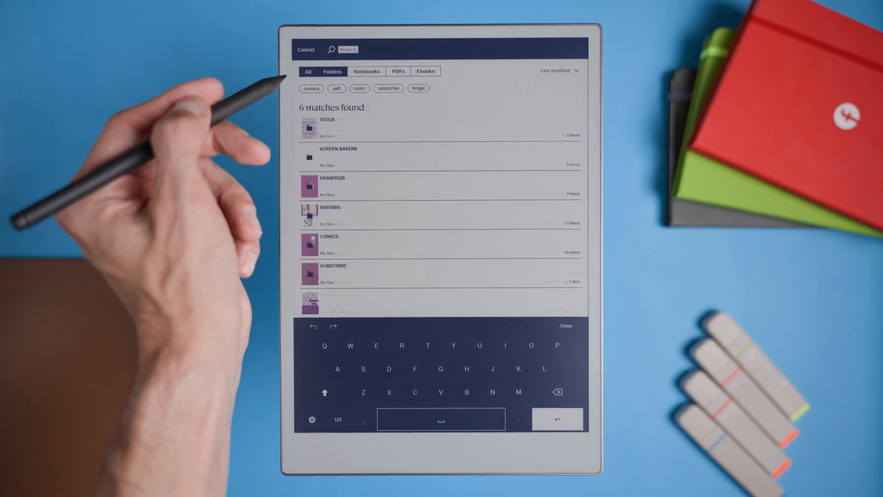
pyautogui.click(367, 71)
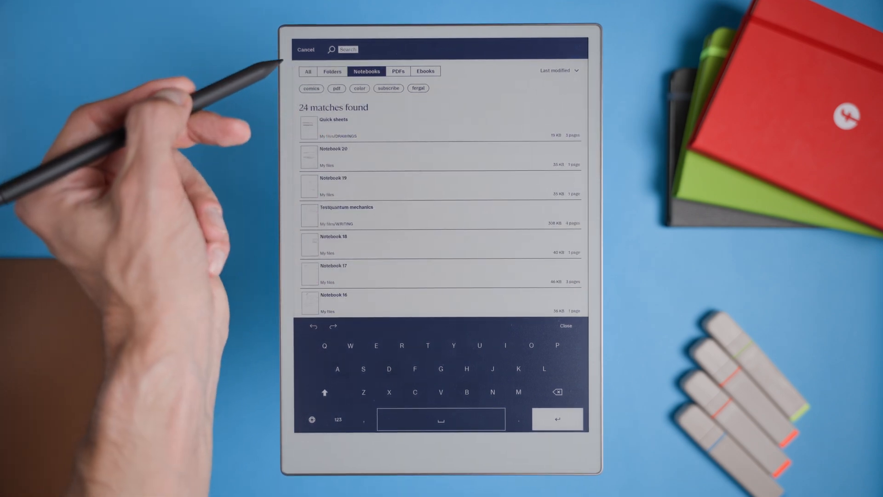
pyautogui.click(397, 71)
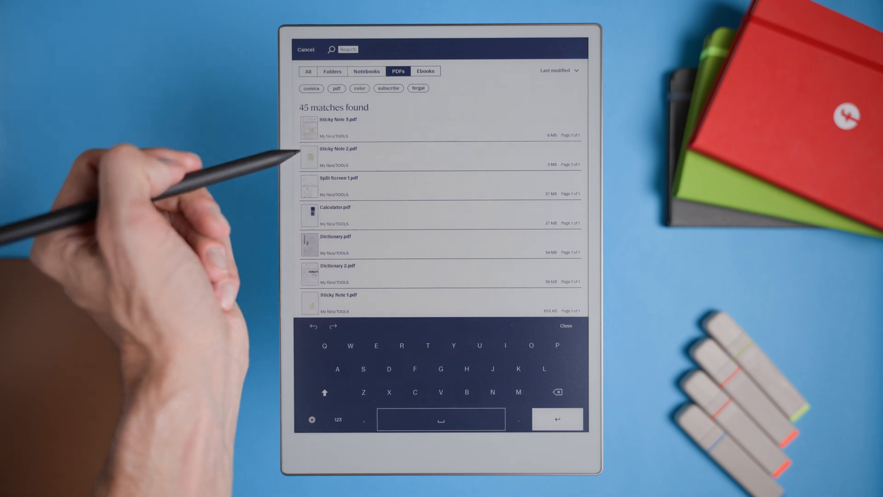
pyautogui.click(425, 71)
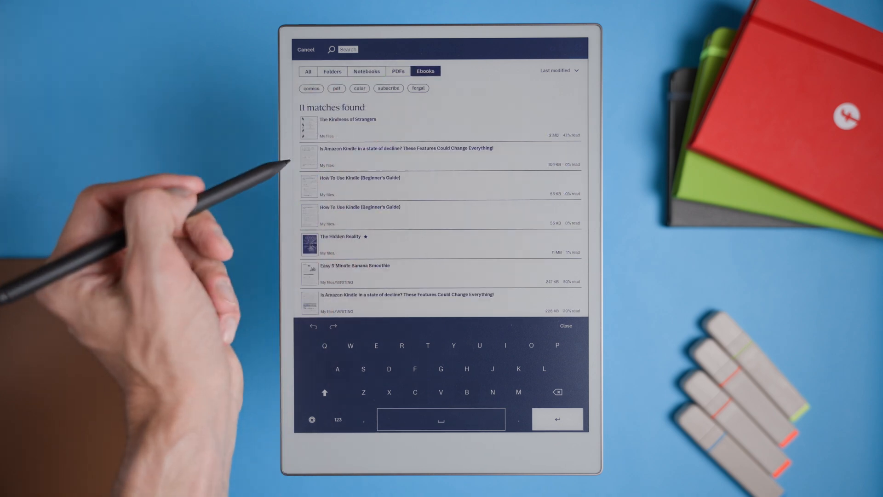
pyautogui.click(308, 70)
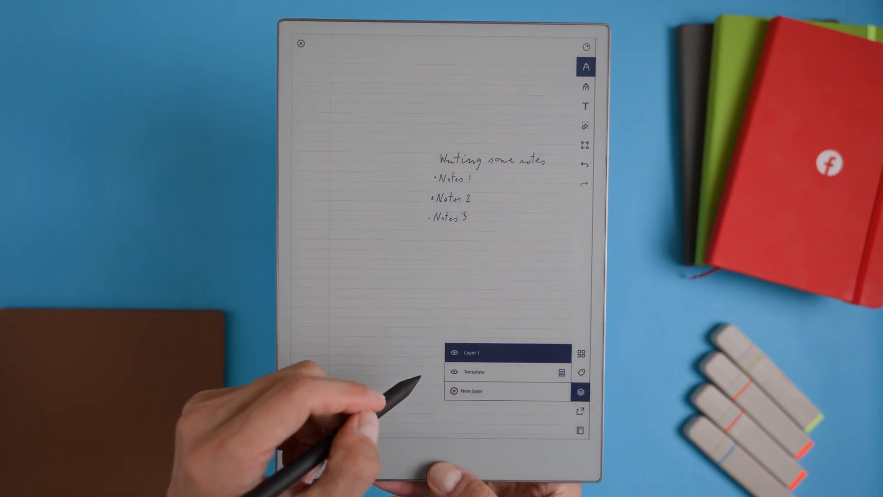
# Browse the lined page's template categories, then start a new notebook from the Notebooks library
pyautogui.click(474, 371)
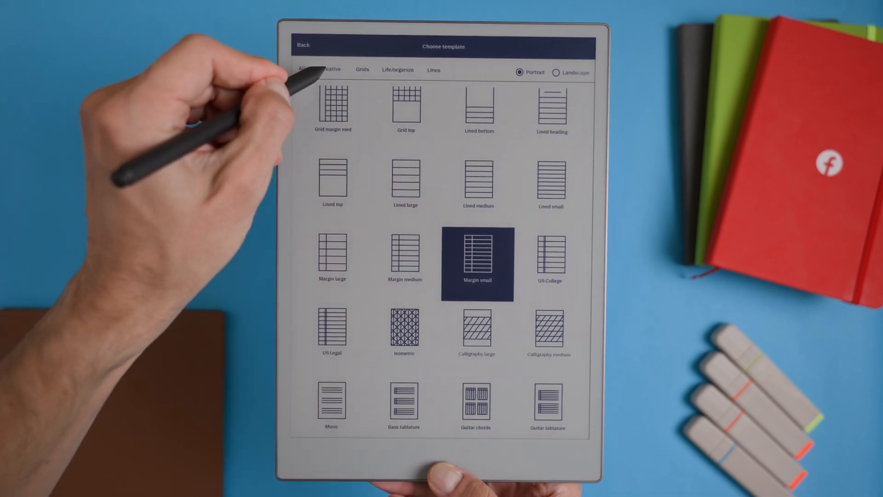
pyautogui.click(361, 69)
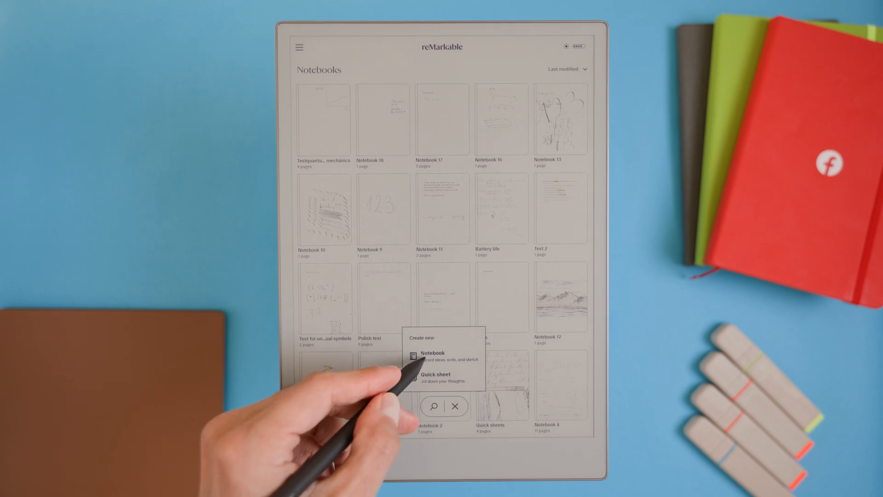
pyautogui.click(432, 352)
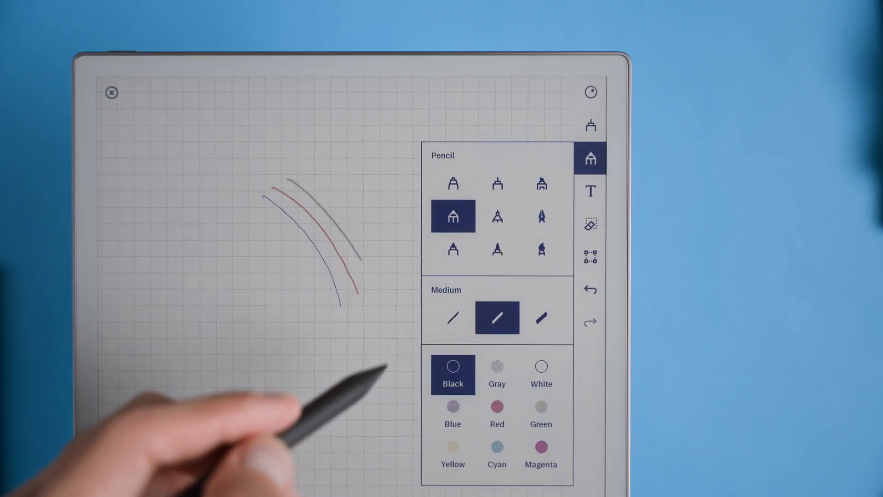
# Draw sample strokes with a thick green shader, then red and another colour, and return to the library
pyautogui.click(591, 159)
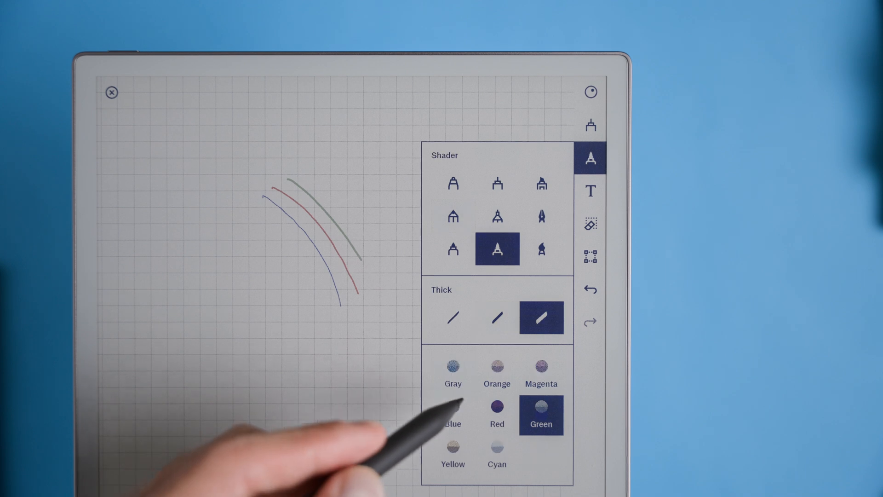
pyautogui.click(496, 416)
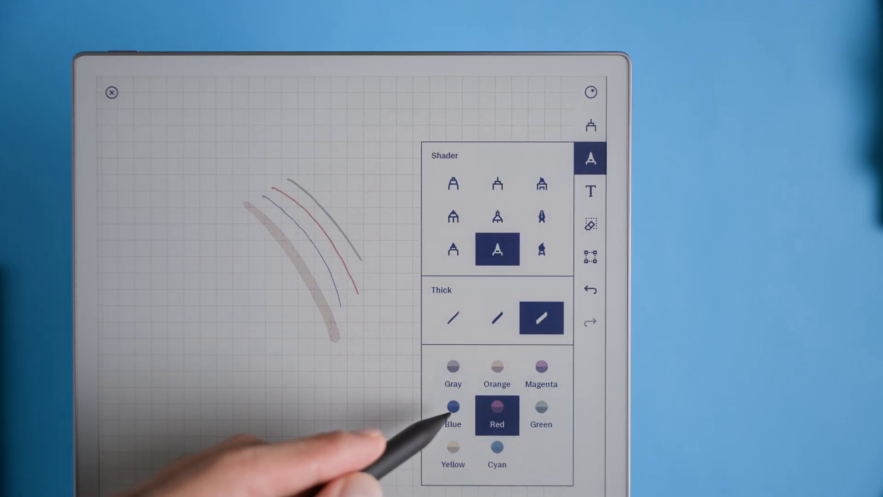
pyautogui.click(453, 413)
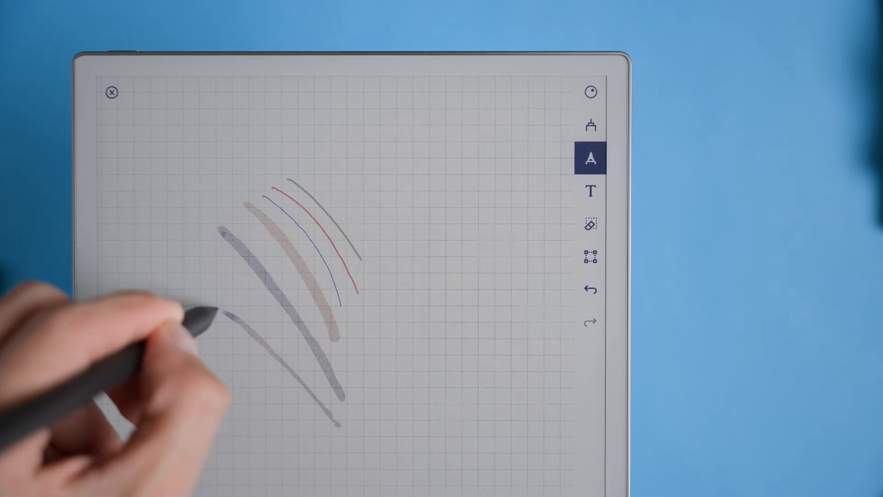
pyautogui.click(111, 92)
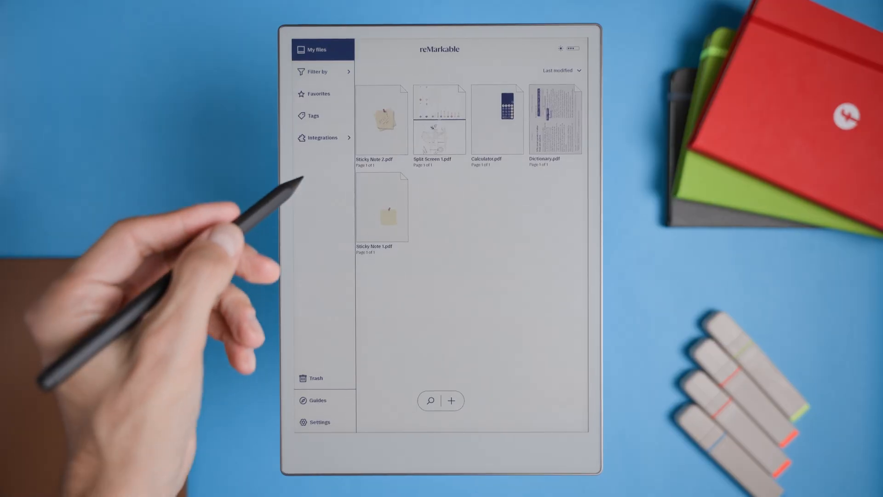
# Show Integrations cloud services, then list Dropbox, Gdrive and OneDrive as export targets for a document
pyautogui.click(323, 137)
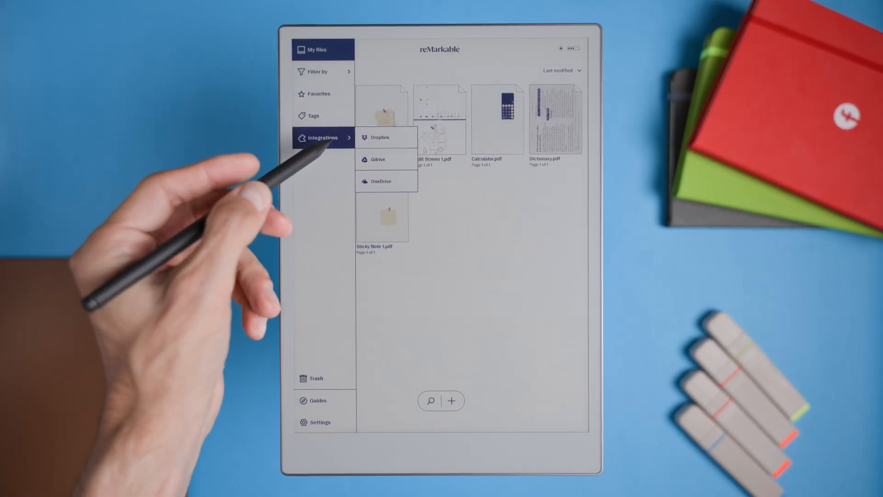
pyautogui.click(377, 159)
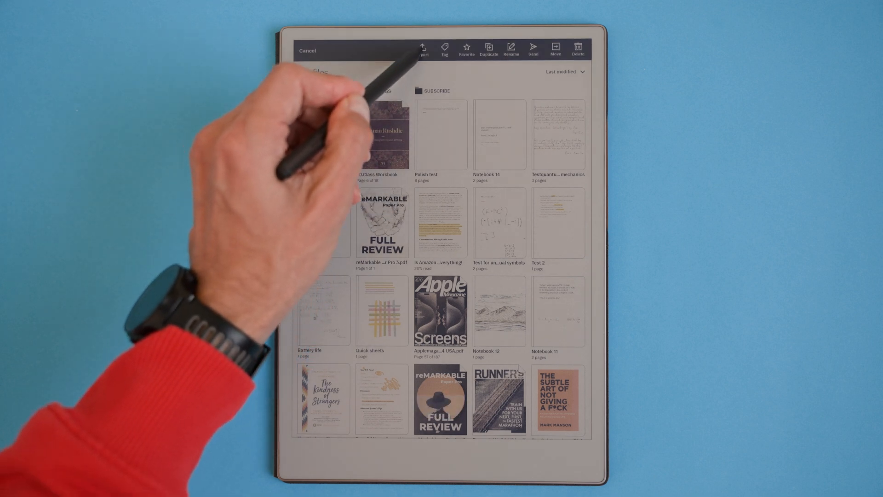
pyautogui.click(422, 48)
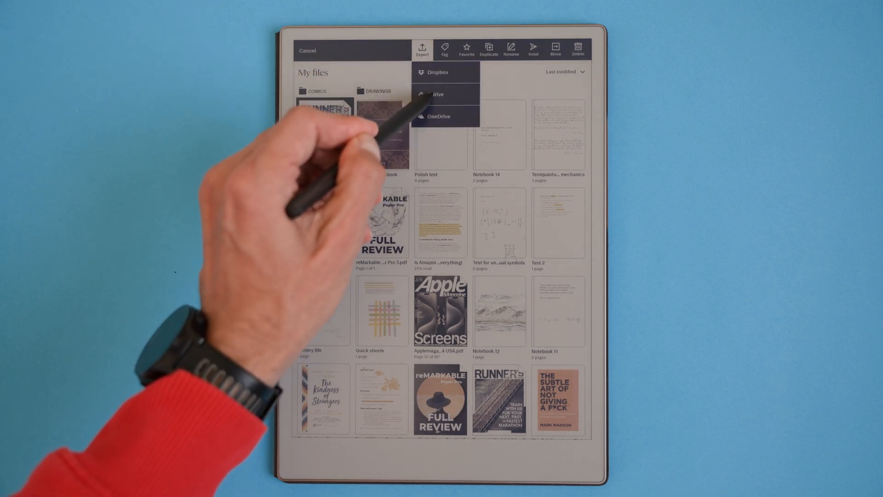
pyautogui.click(439, 94)
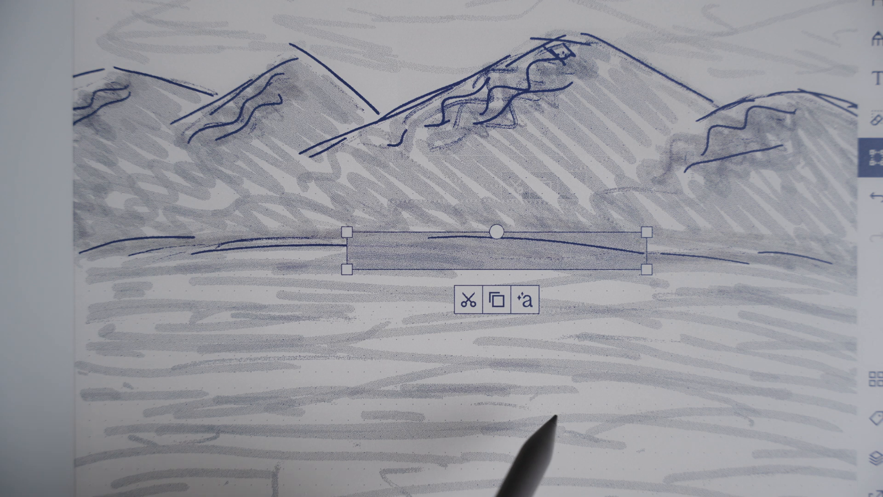
pyautogui.moveTo(395, 367)
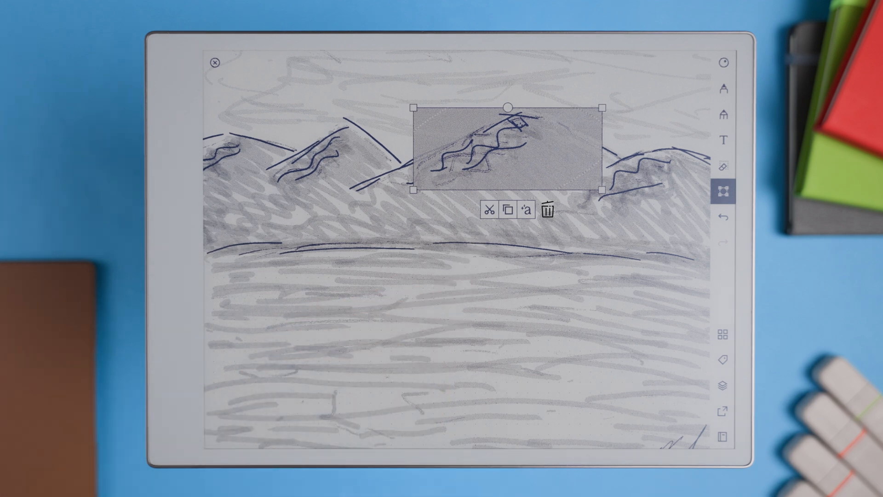
# Select the central mountain peak of the sketch, showing cut, copy and delete options
pyautogui.click(725, 89)
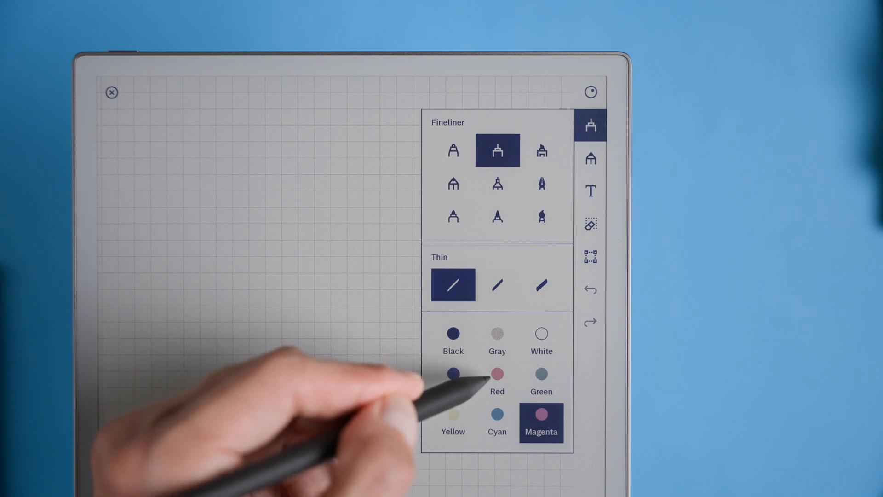
# Change the thin fineliner's ink colour to magenta from the swatches
pyautogui.click(496, 373)
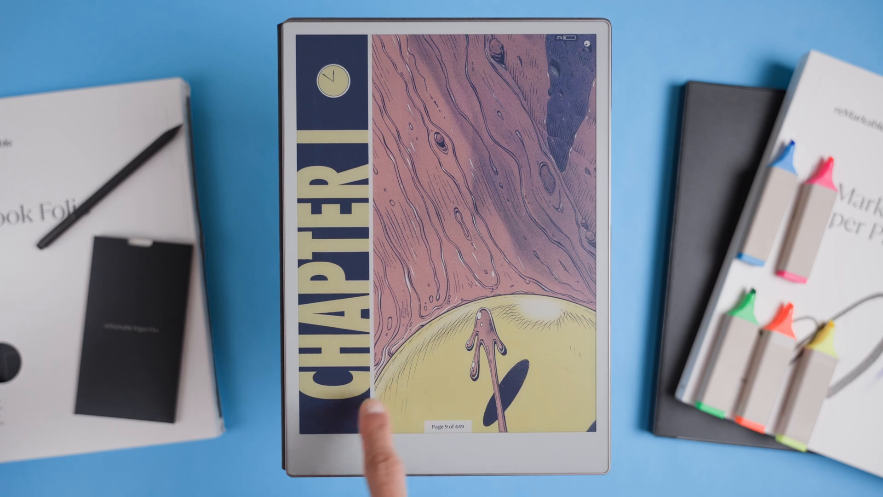
# Turn the colour comic book to its Chapter I page (page 9 of 449)
pyautogui.click(366, 411)
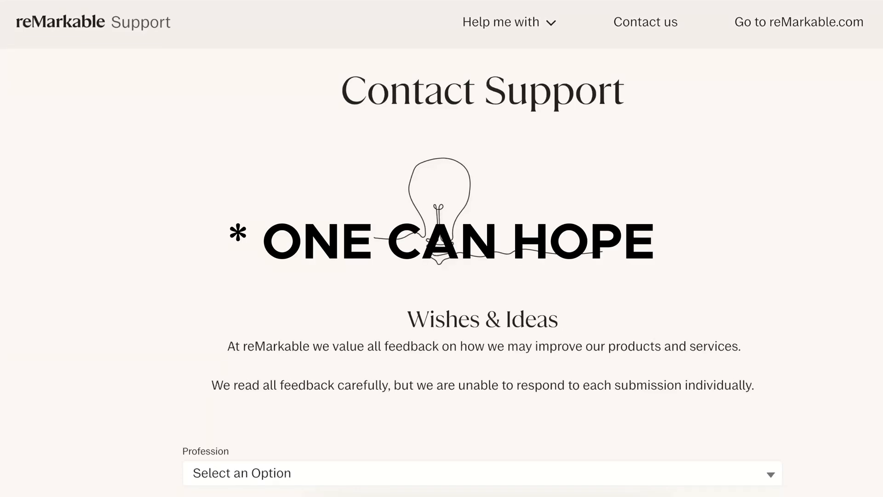
# Scroll the Contact Support page down to the Web Email, Subject, Description fields and Submit button
pyautogui.scroll(-3)
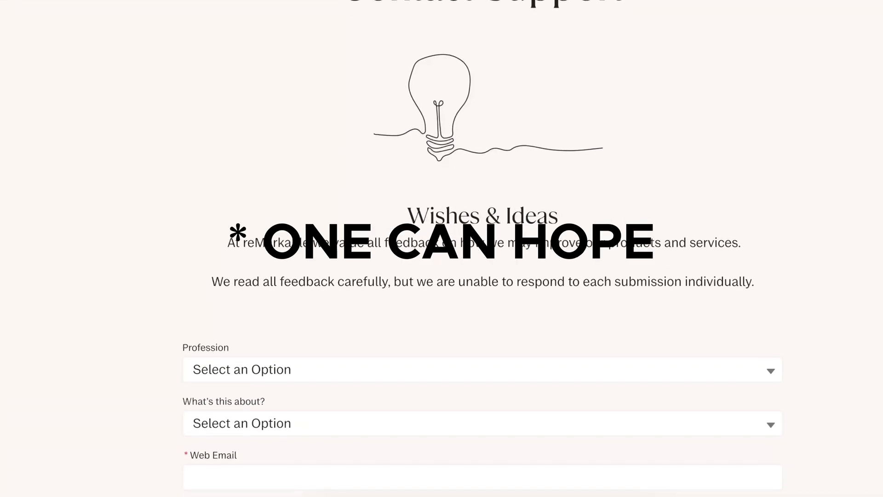
pyautogui.scroll(-3)
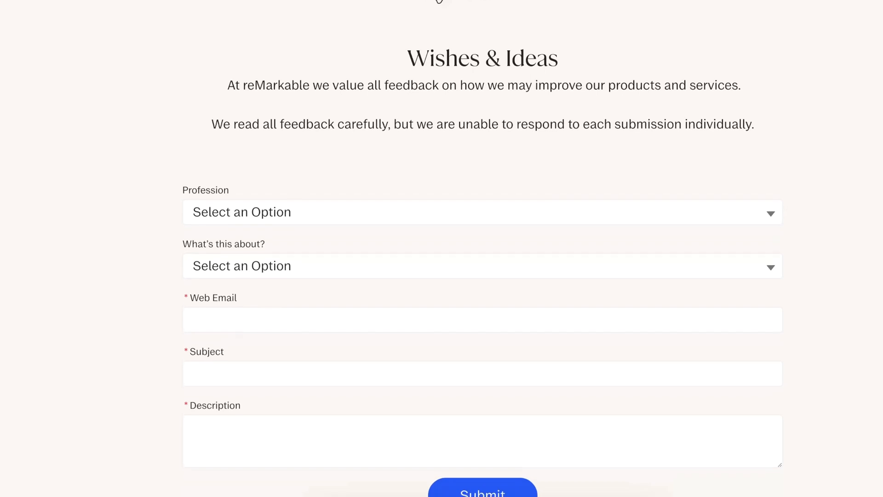
pyautogui.scroll(-3)
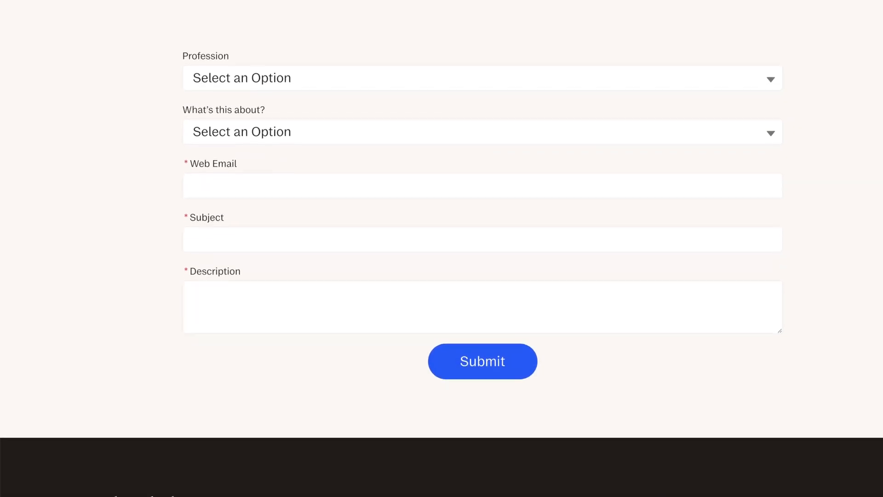